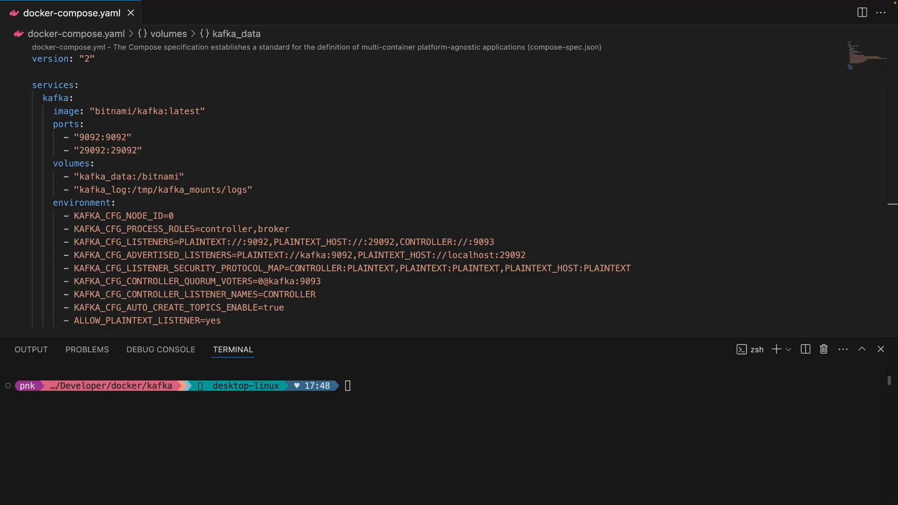
{"action": "mouse_move", "coordinate": [655, 280]}
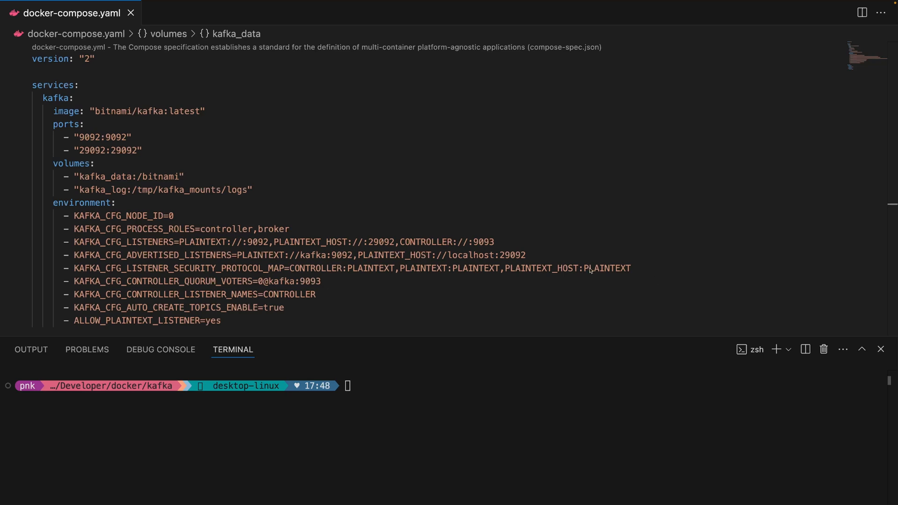
{"action": "mouse_move", "coordinate": [429, 285]}
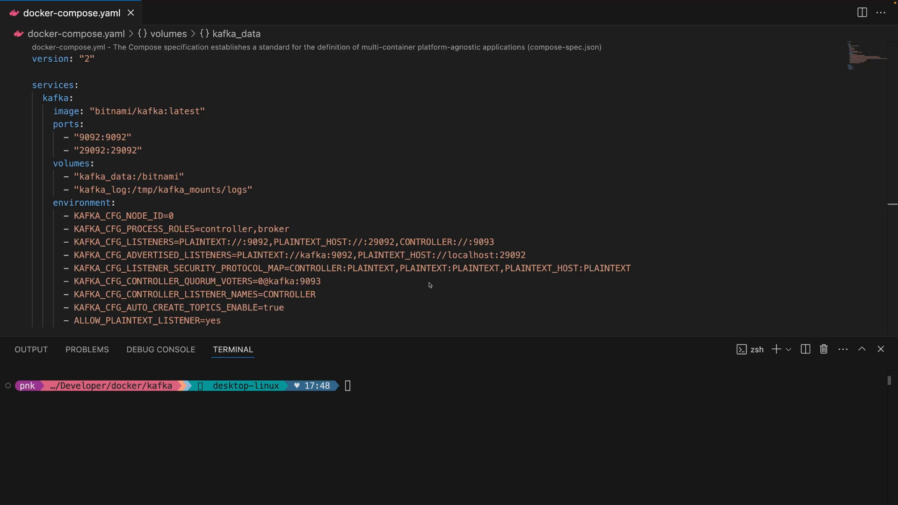
{"action": "mouse_move", "coordinate": [376, 286]}
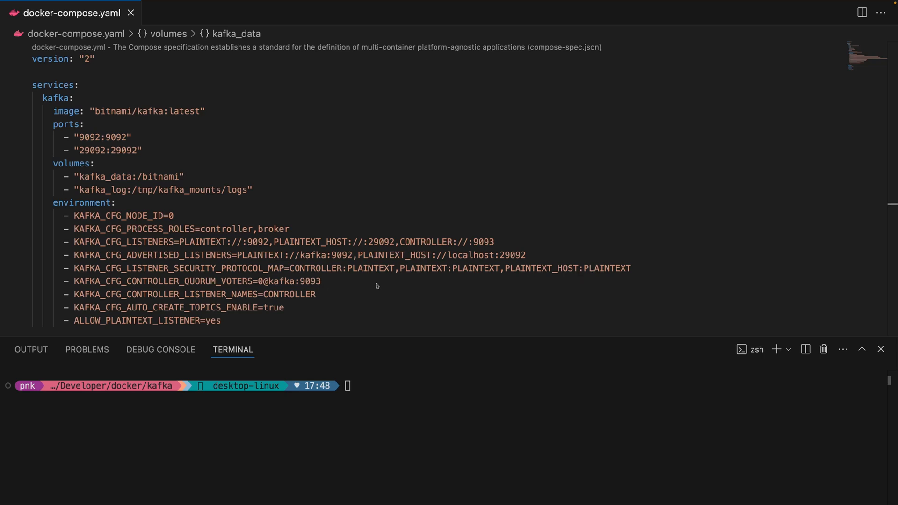
Review the compose file's controller port 9093 and the kafka_data volume name
{"action": "left_click", "coordinate": [311, 281]}
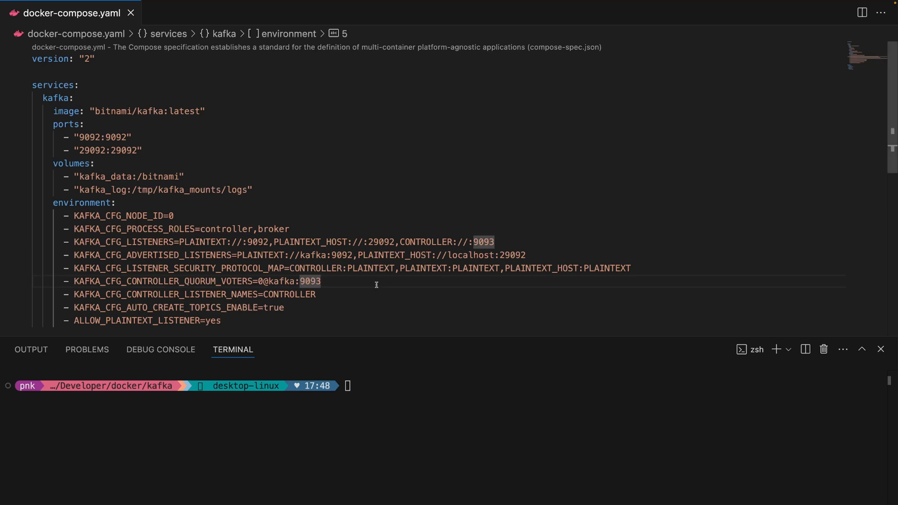
{"action": "left_click", "coordinate": [321, 281]}
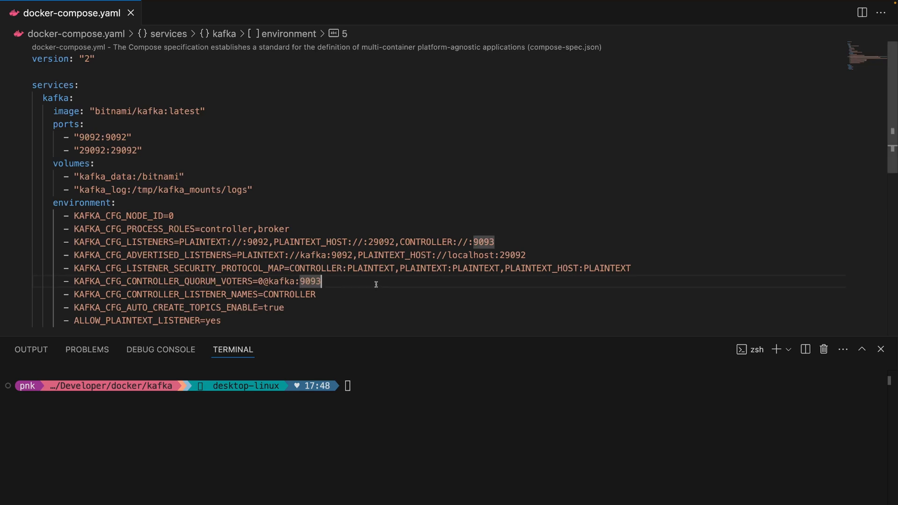
{"action": "scroll", "scroll_direction": "down", "scroll_amount": 3}
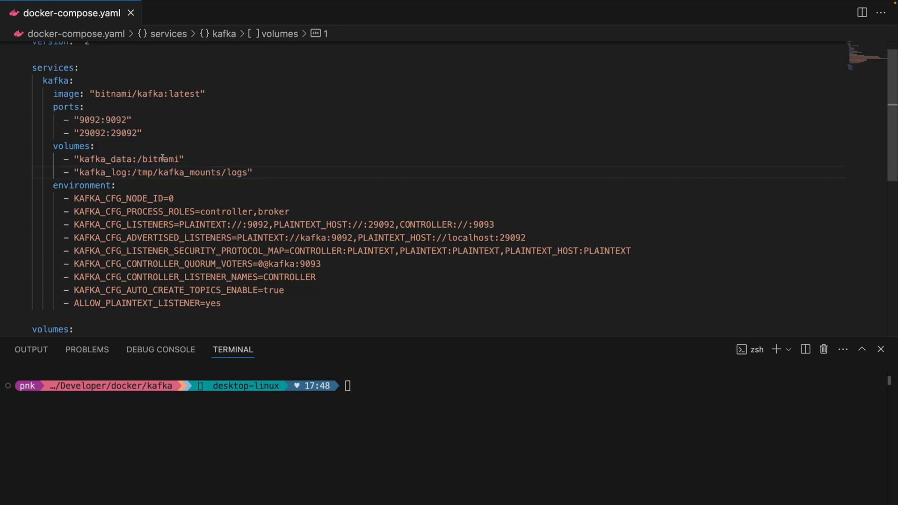
{"action": "double_click", "coordinate": [105, 159]}
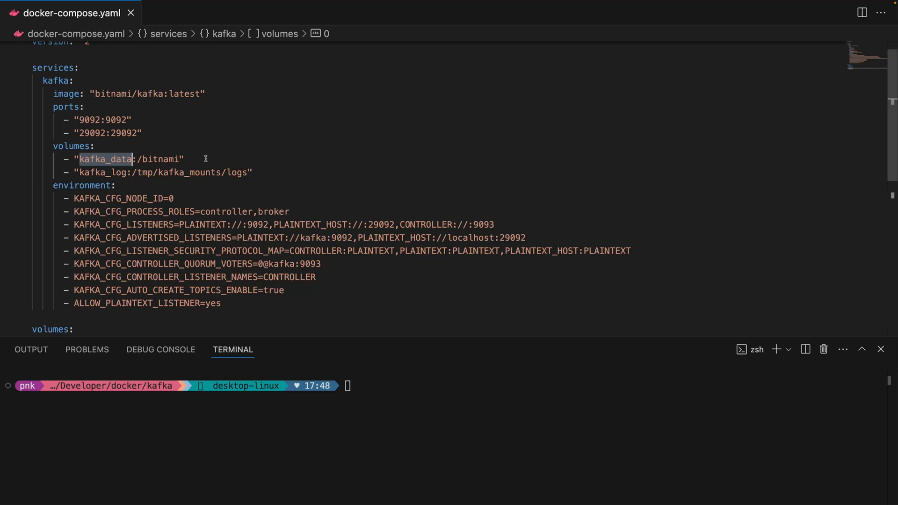
{"action": "double_click", "coordinate": [163, 158]}
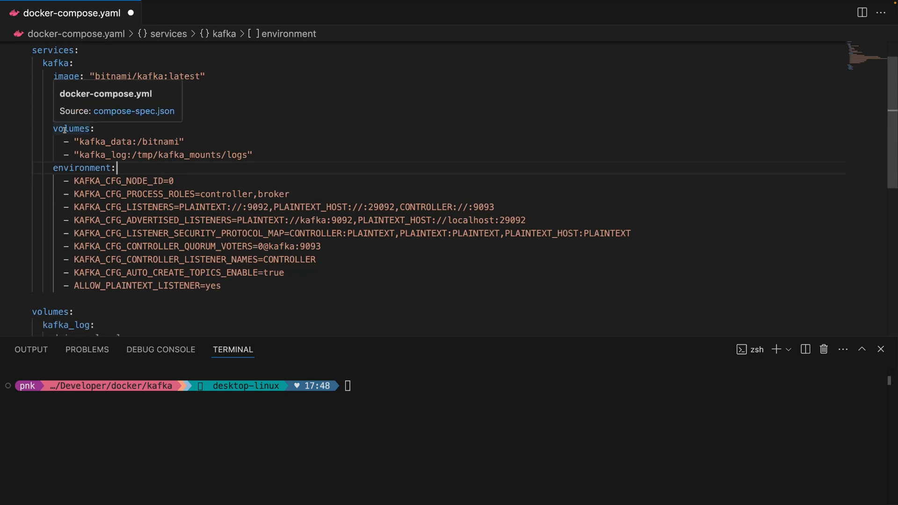
Check auto topic creation true and ALLOW_PLAINTEXT_LISTENER yes, then run docker-compose up -d
{"action": "scroll", "scroll_direction": "down", "scroll_amount": 3}
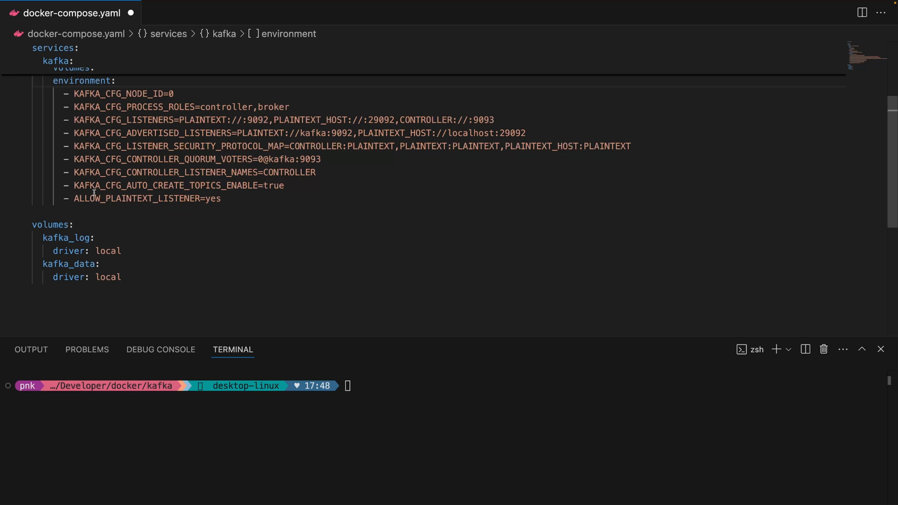
{"action": "double_click", "coordinate": [67, 238]}
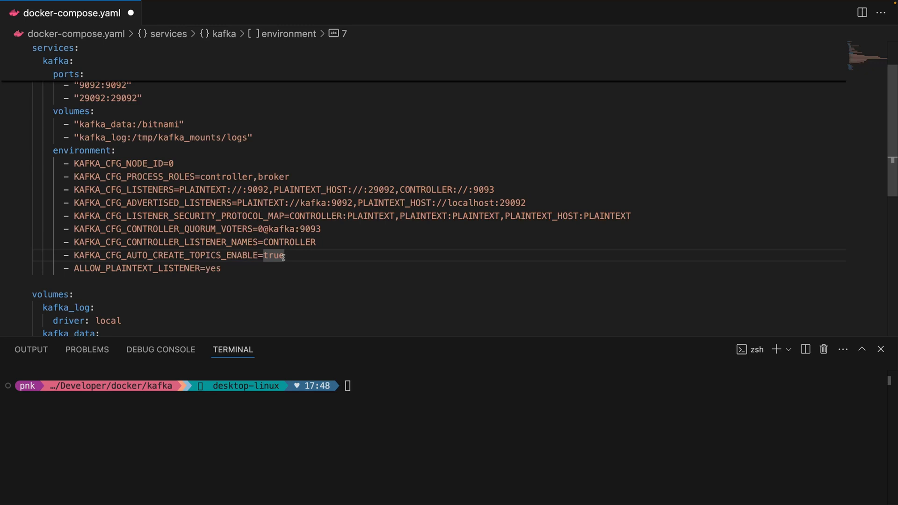
{"action": "double_click", "coordinate": [211, 268]}
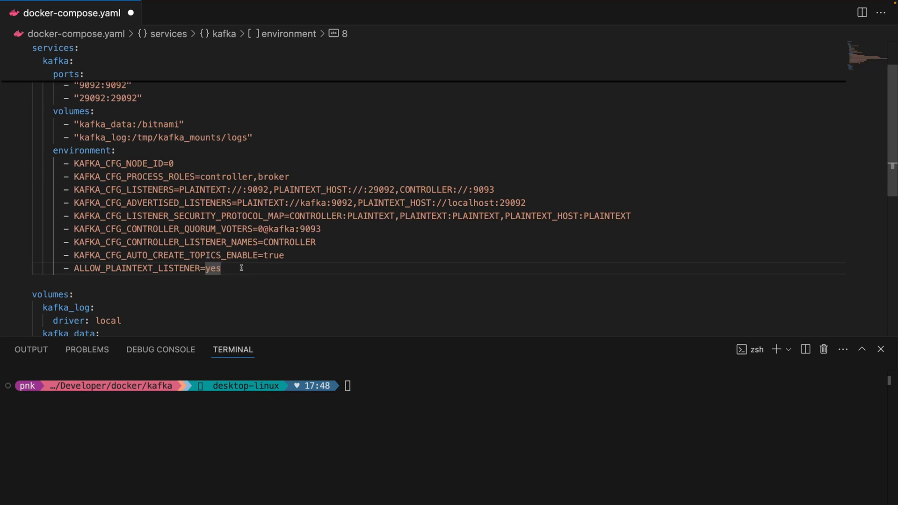
{"action": "type", "text": "docker-compose up -d"}
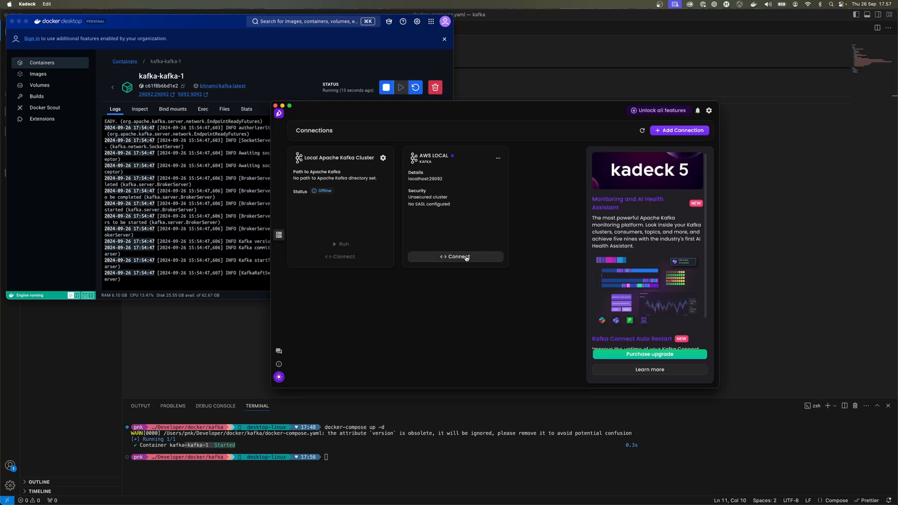
{"action": "mouse_move", "coordinate": [464, 207]}
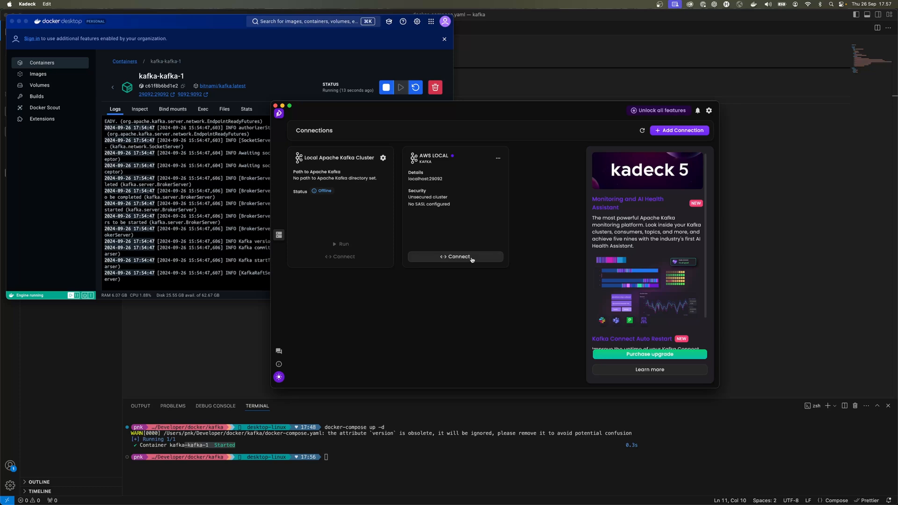
Connect Kadeck to the AWS LOCAL cluster and create test_topic from the Catalog
{"action": "left_click", "coordinate": [455, 255]}
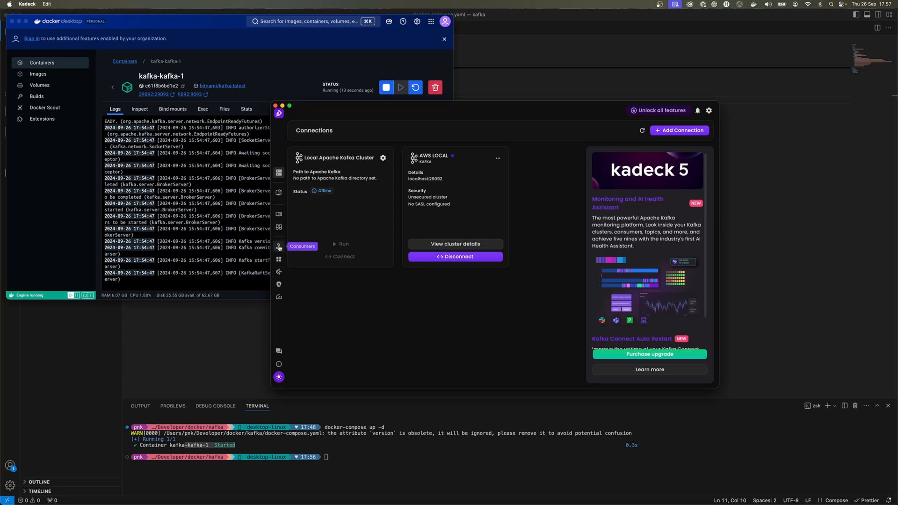
{"action": "left_click", "coordinate": [278, 216]}
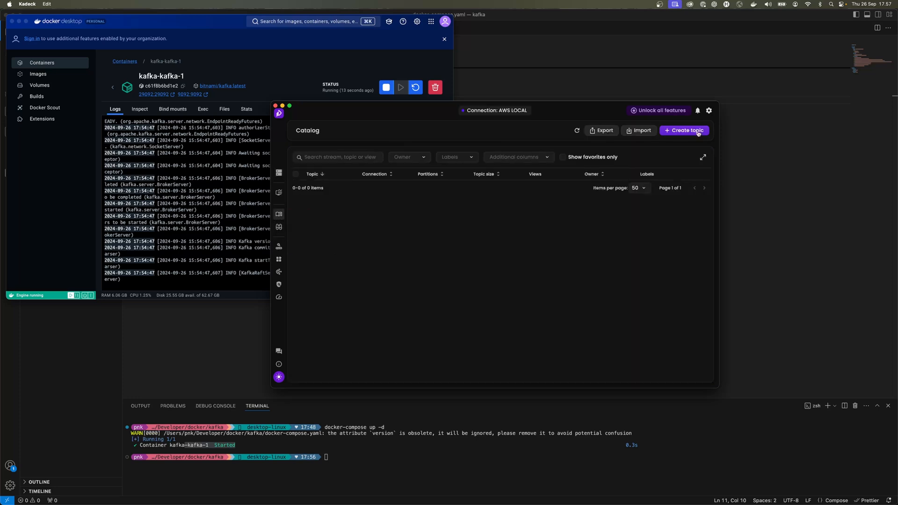
{"action": "left_click", "coordinate": [684, 130]}
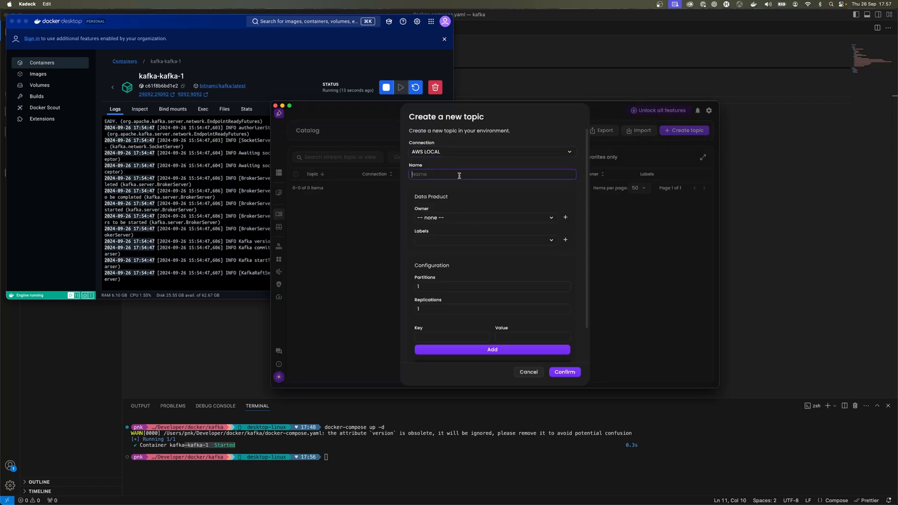
{"action": "type", "text": "test"}
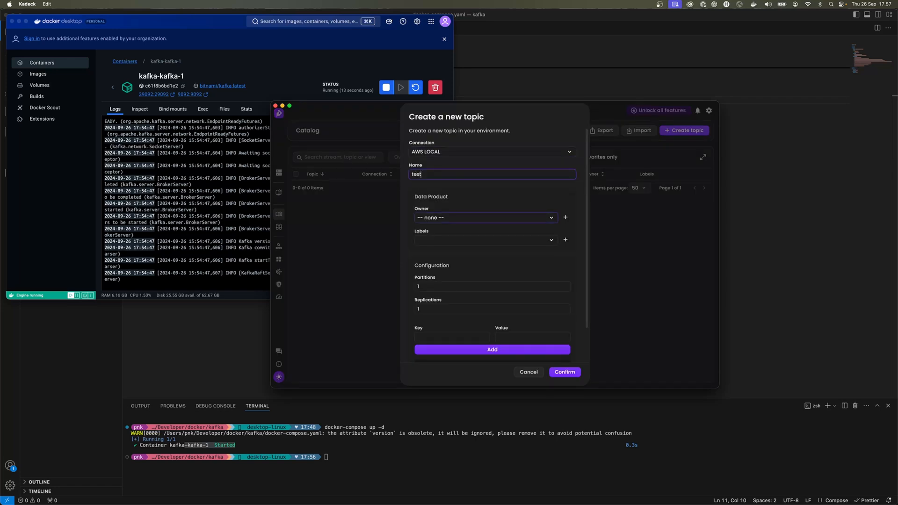
{"action": "left_click", "coordinate": [564, 371]}
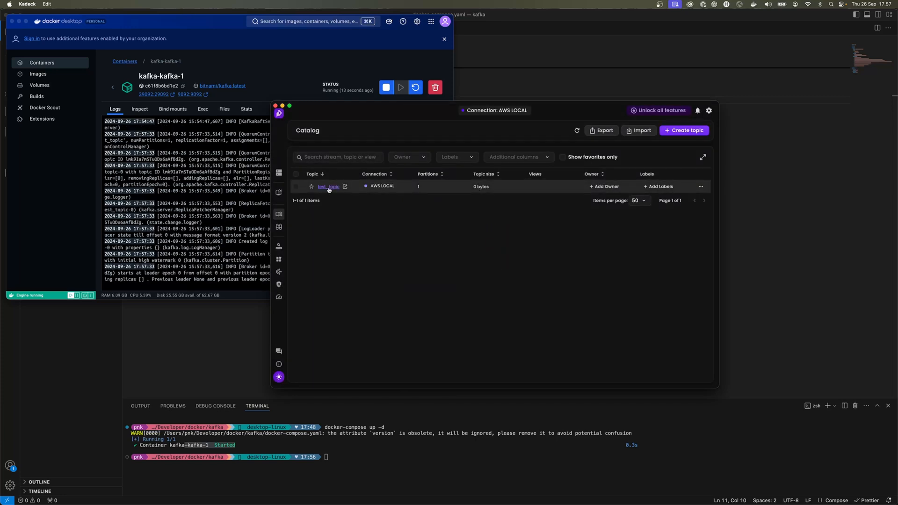
{"action": "left_click", "coordinate": [328, 186]}
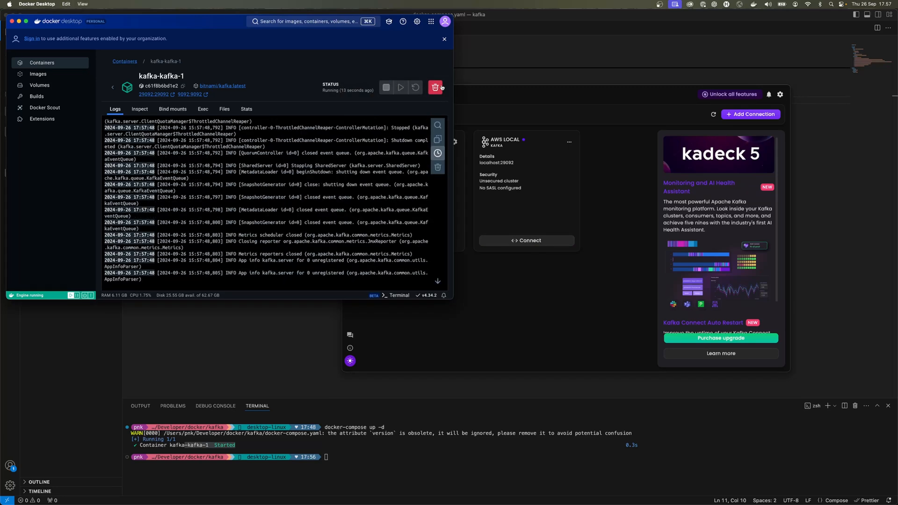
Stop the kafka-kafka-1 container in Docker Desktop, then start it again
{"action": "left_click", "coordinate": [386, 87]}
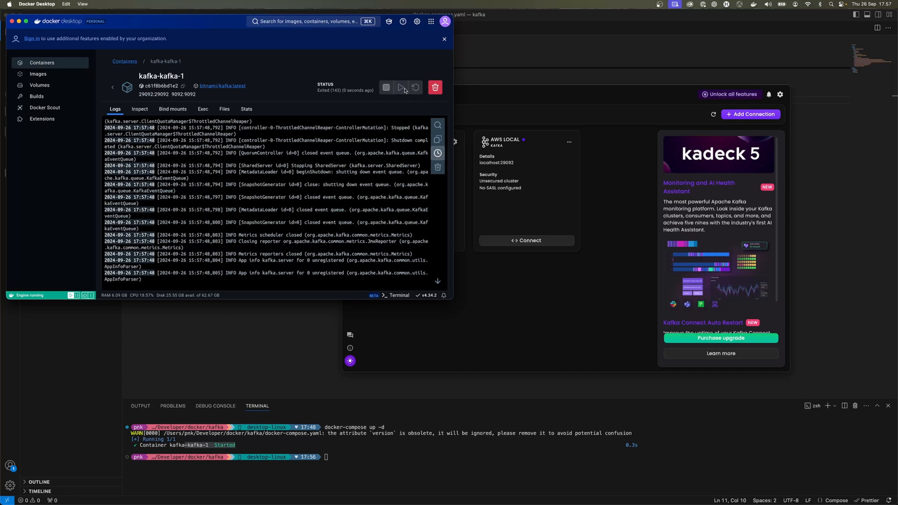
{"action": "left_click", "coordinate": [401, 87]}
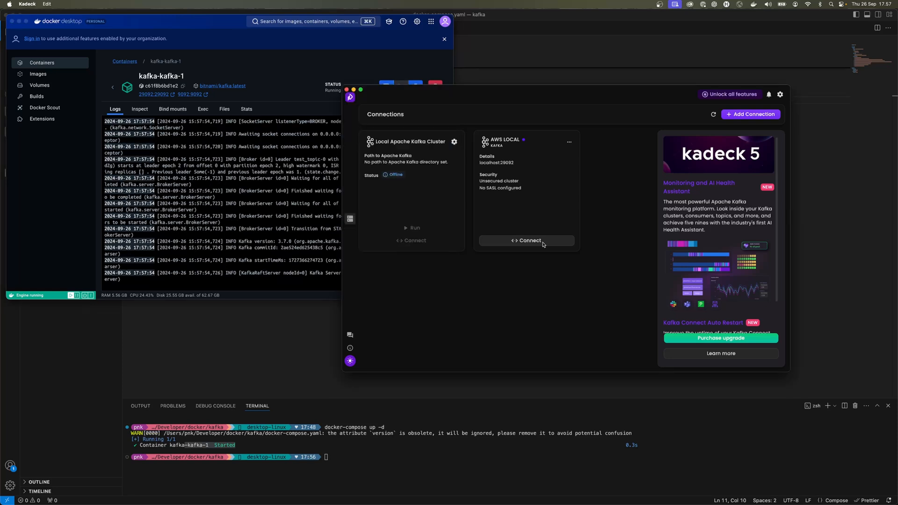
Reconnect to AWS LOCAL and confirm test_topic still appears in the Catalog
{"action": "left_click", "coordinate": [525, 240]}
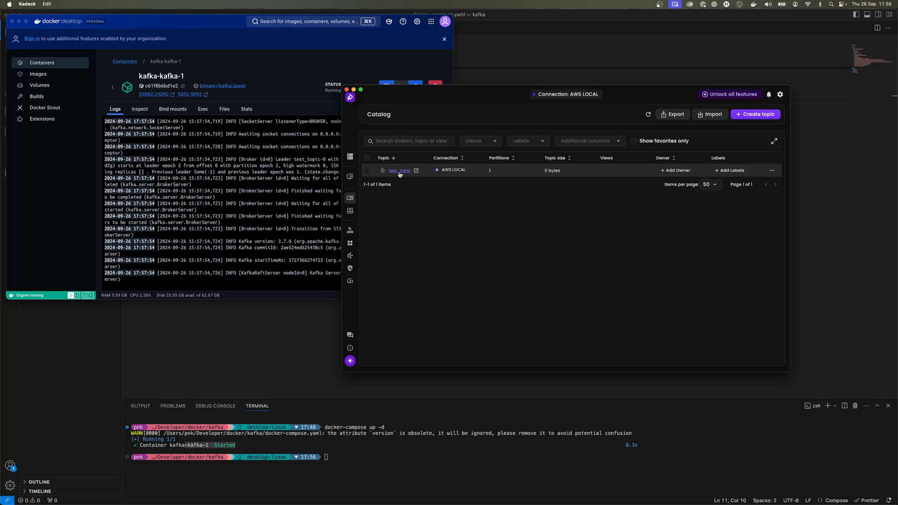
{"action": "mouse_move", "coordinate": [441, 228]}
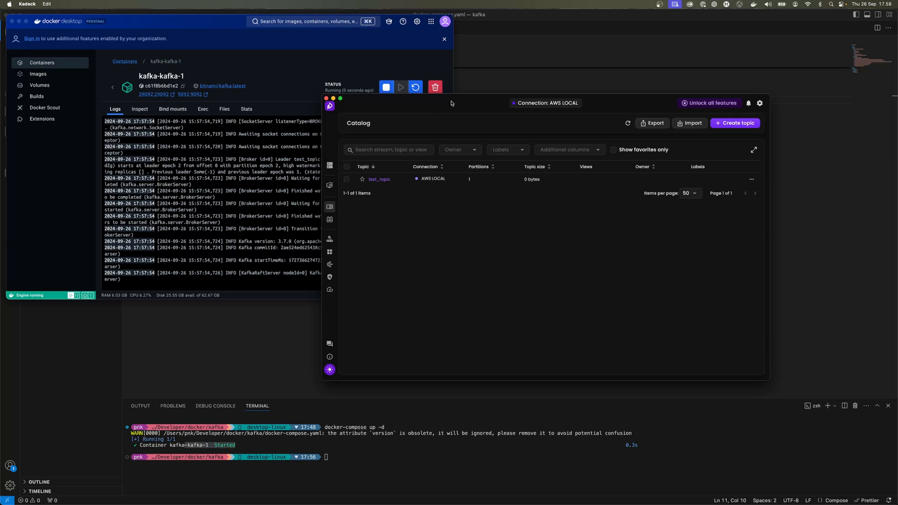
{"action": "mouse_move", "coordinate": [460, 103]}
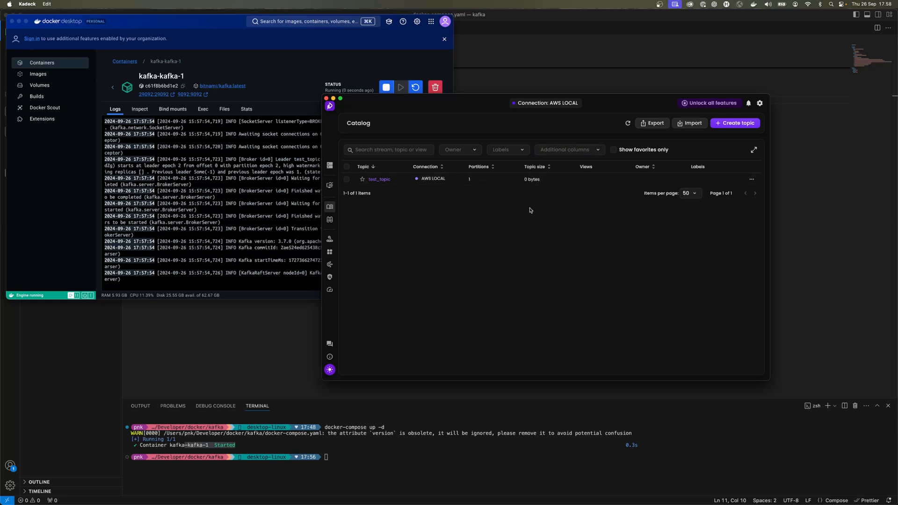
{"action": "mouse_move", "coordinate": [515, 229]}
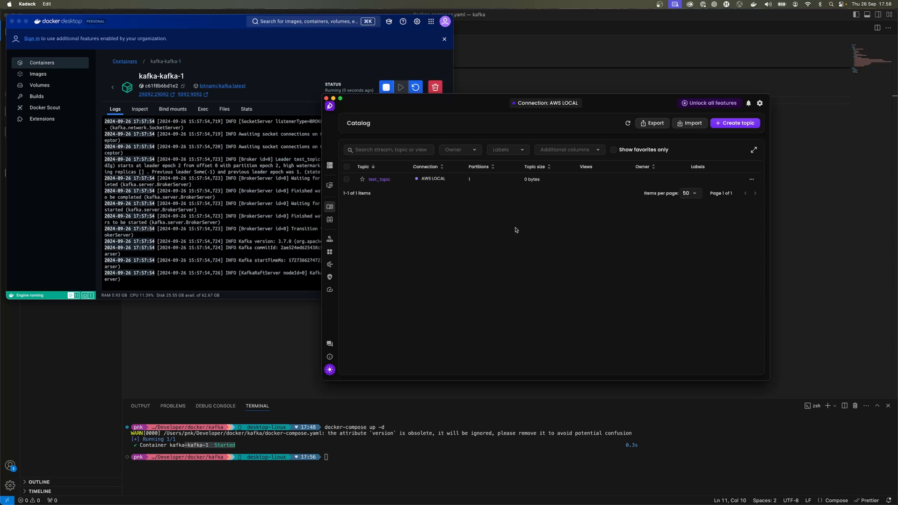
{"action": "mouse_move", "coordinate": [501, 246]}
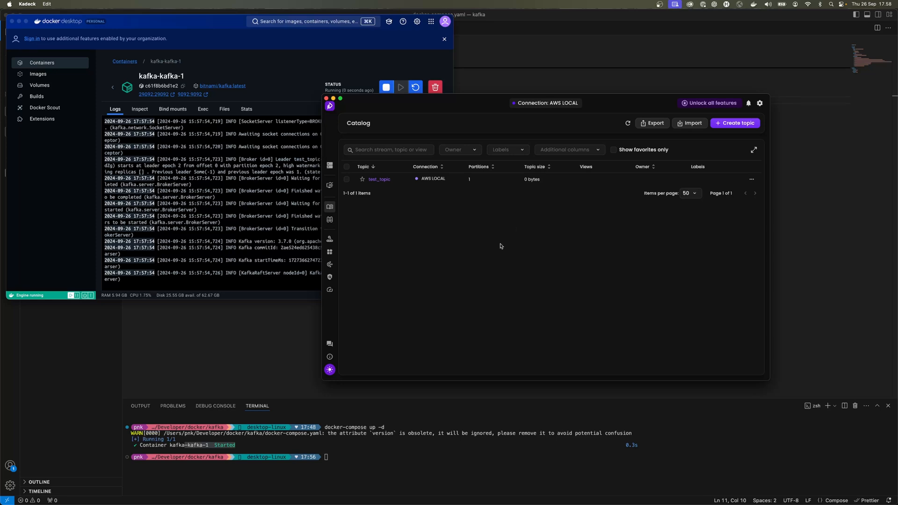
{"action": "mouse_move", "coordinate": [632, 106]}
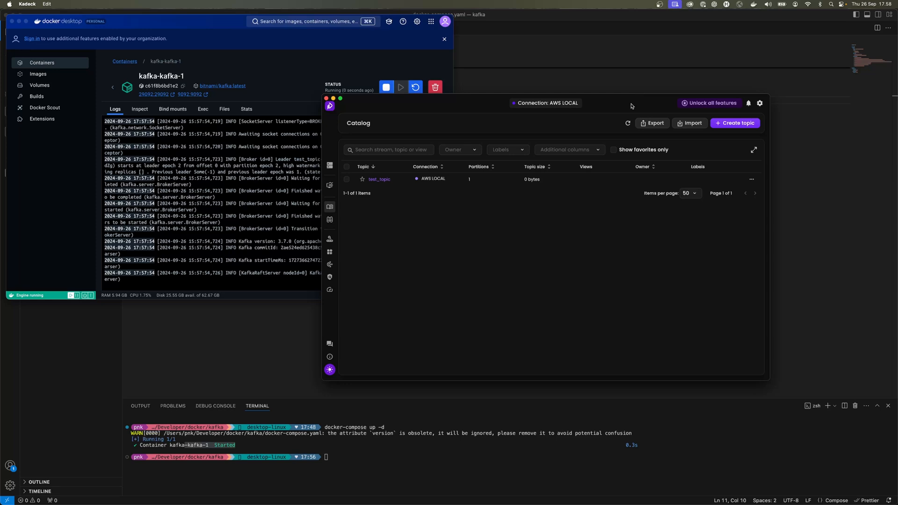
{"action": "mouse_move", "coordinate": [632, 106]}
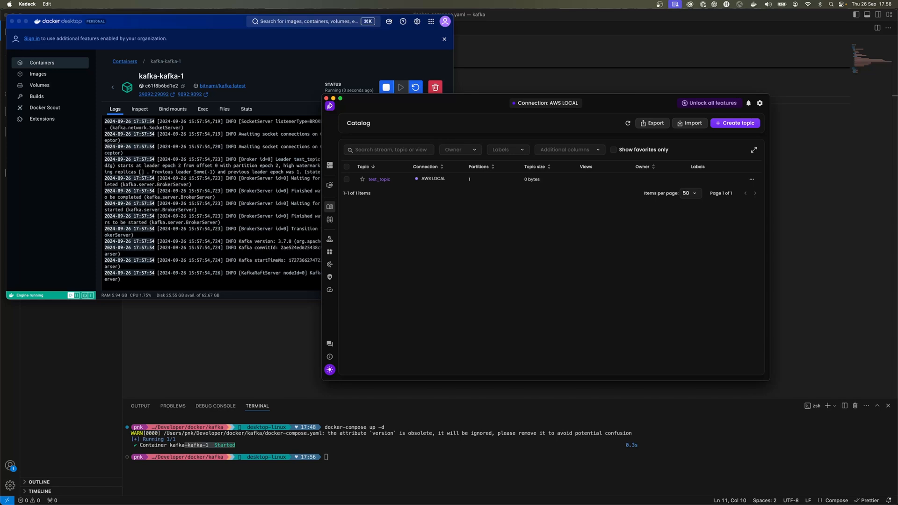